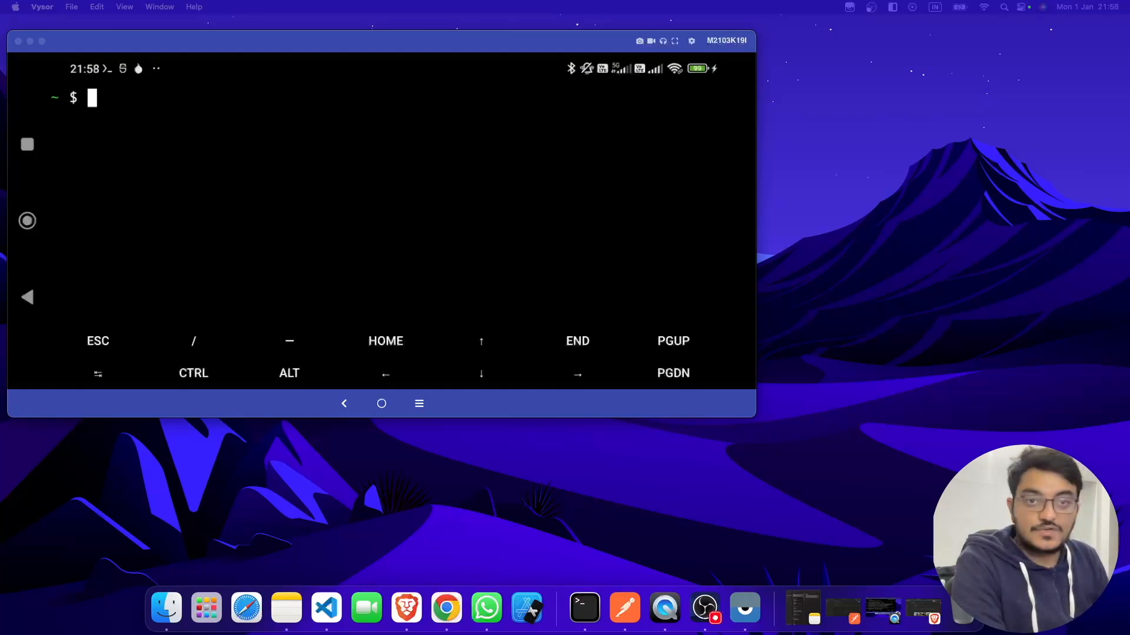
mouse_move(615, 90)
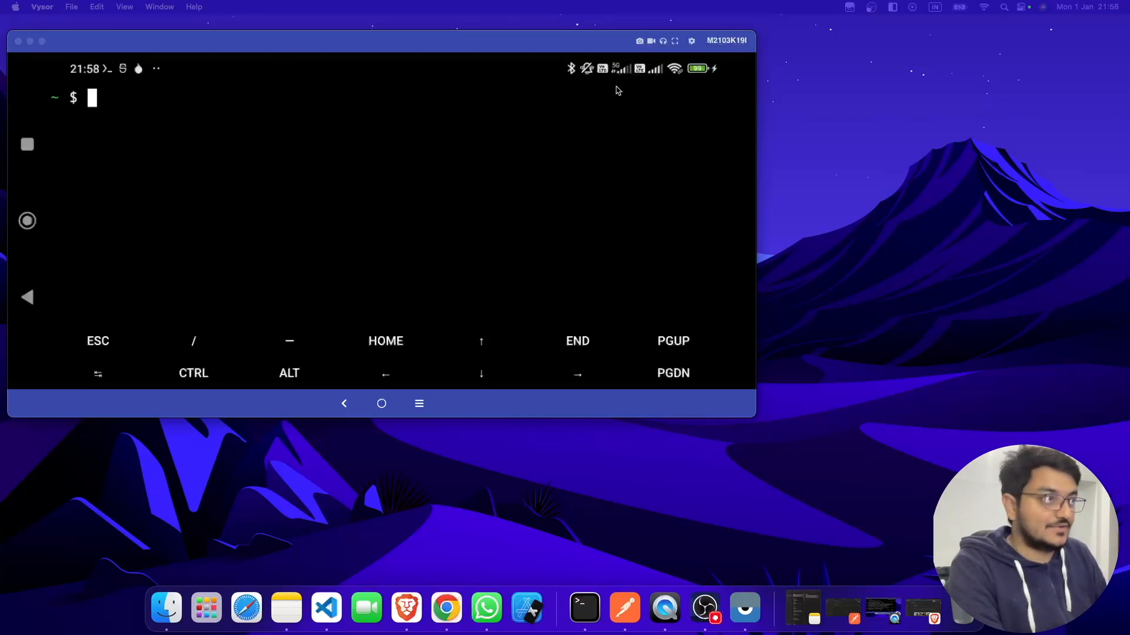
mouse_move(753, 417)
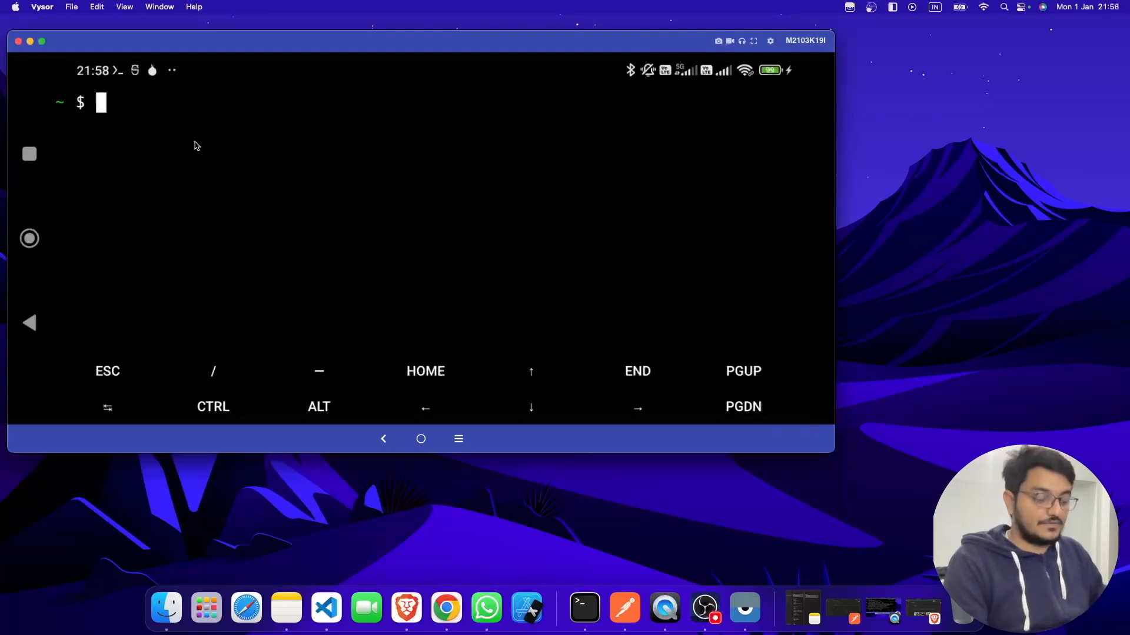
type("pkg")
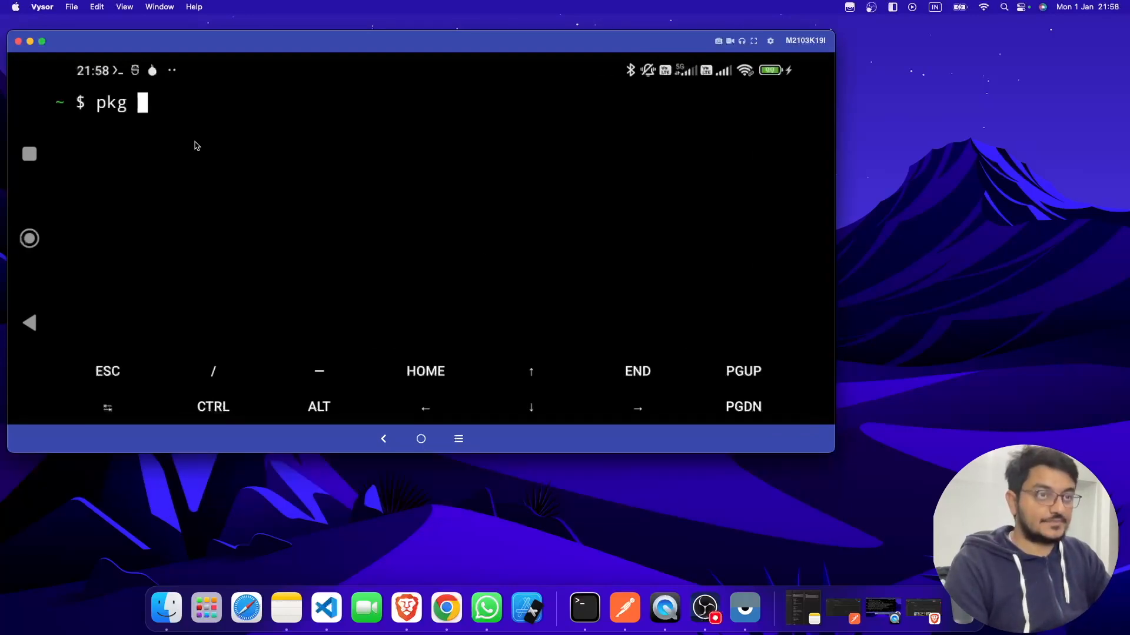
type("install o")
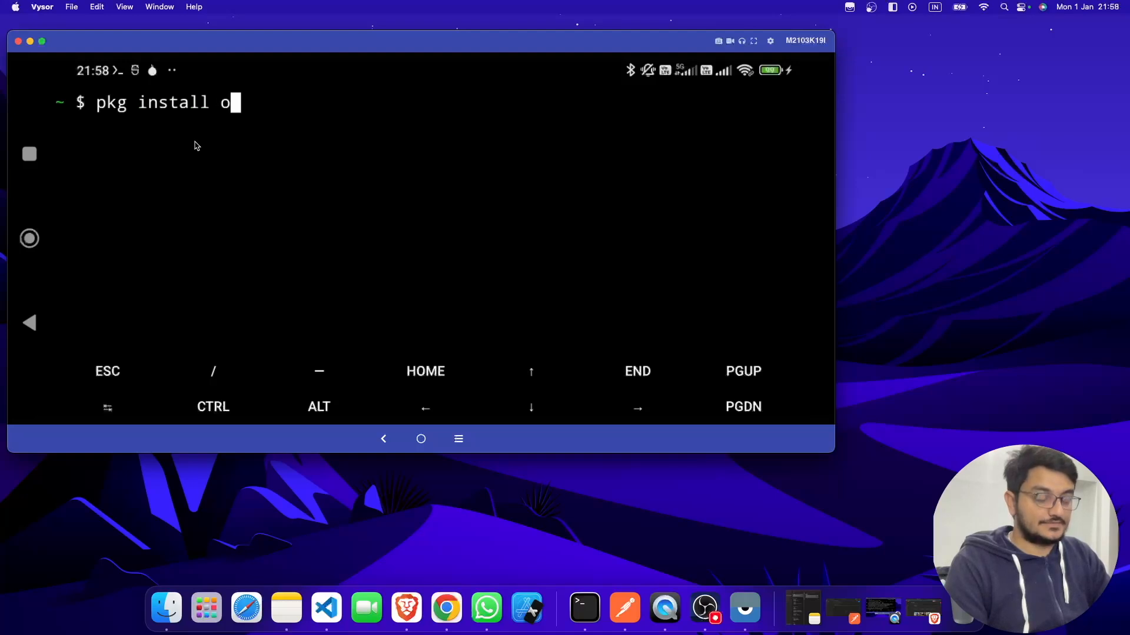
type("ython")
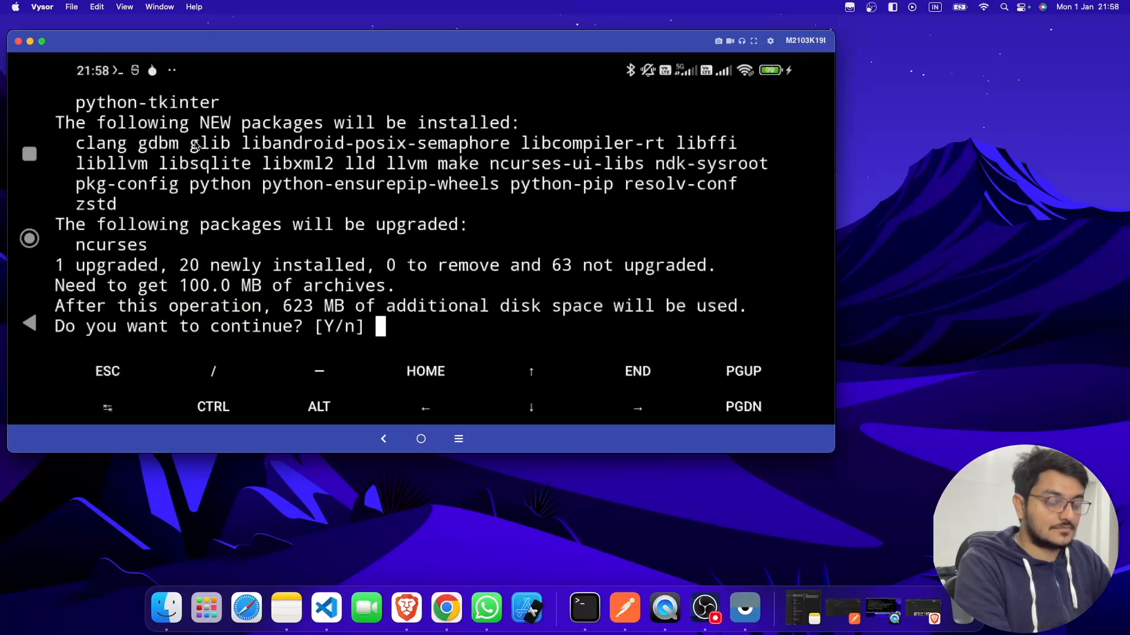
type("Y")
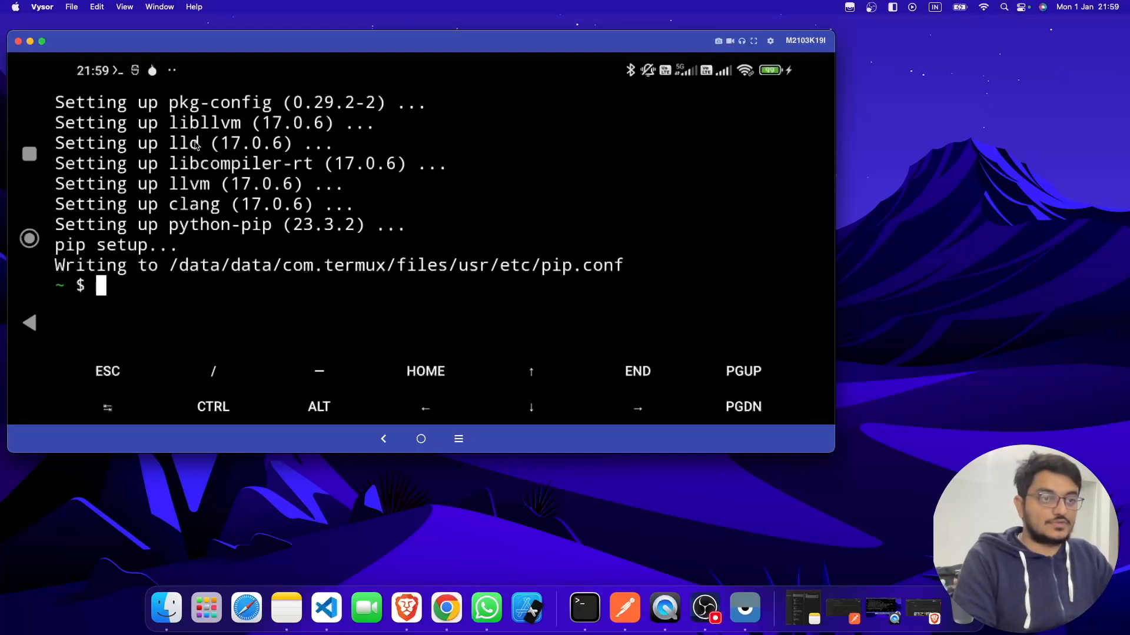
type("python")
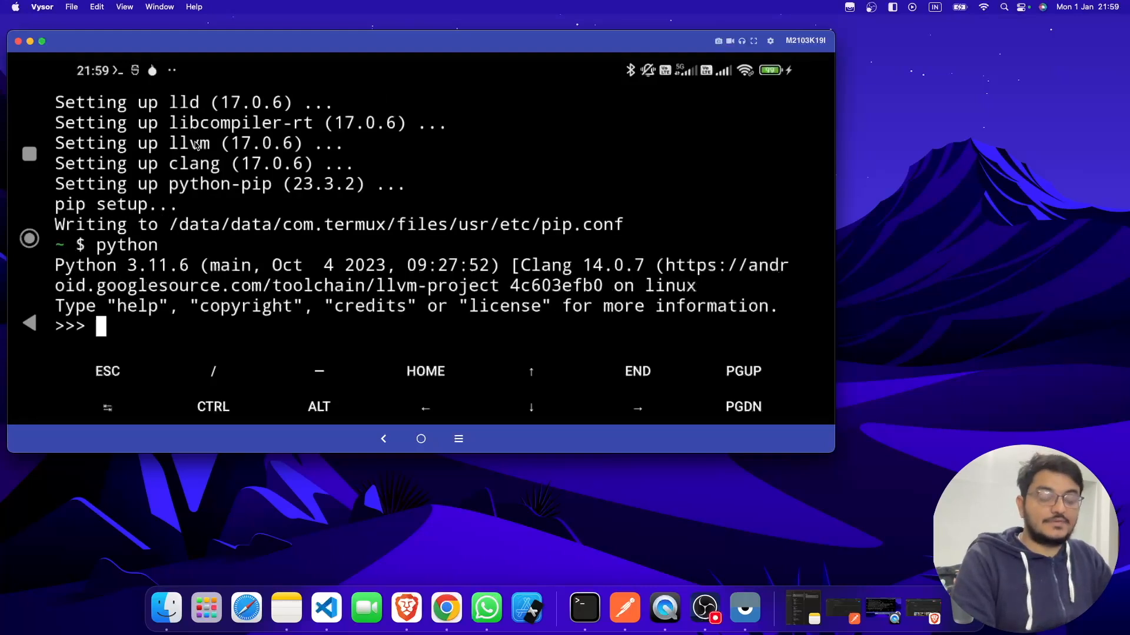
type("a")
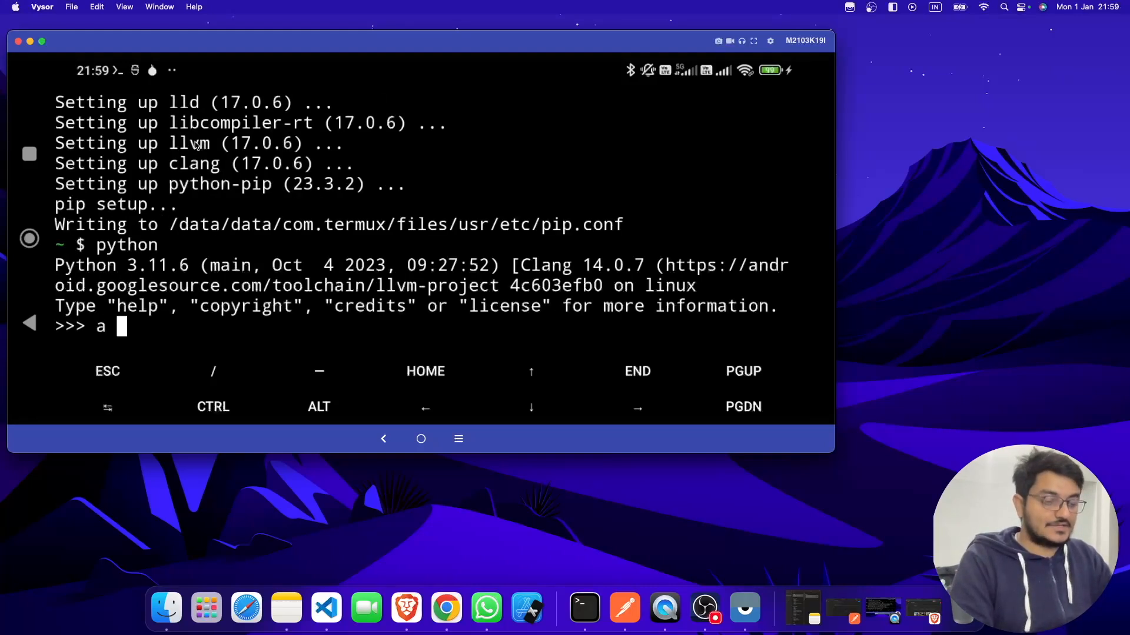
type("= 1")
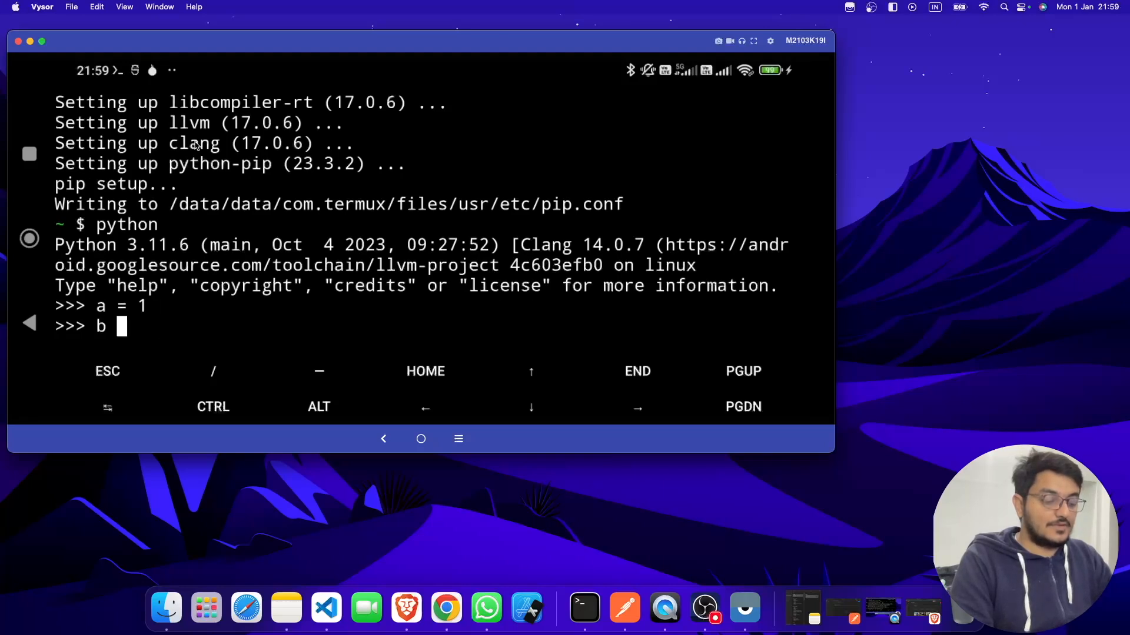
type("pr")
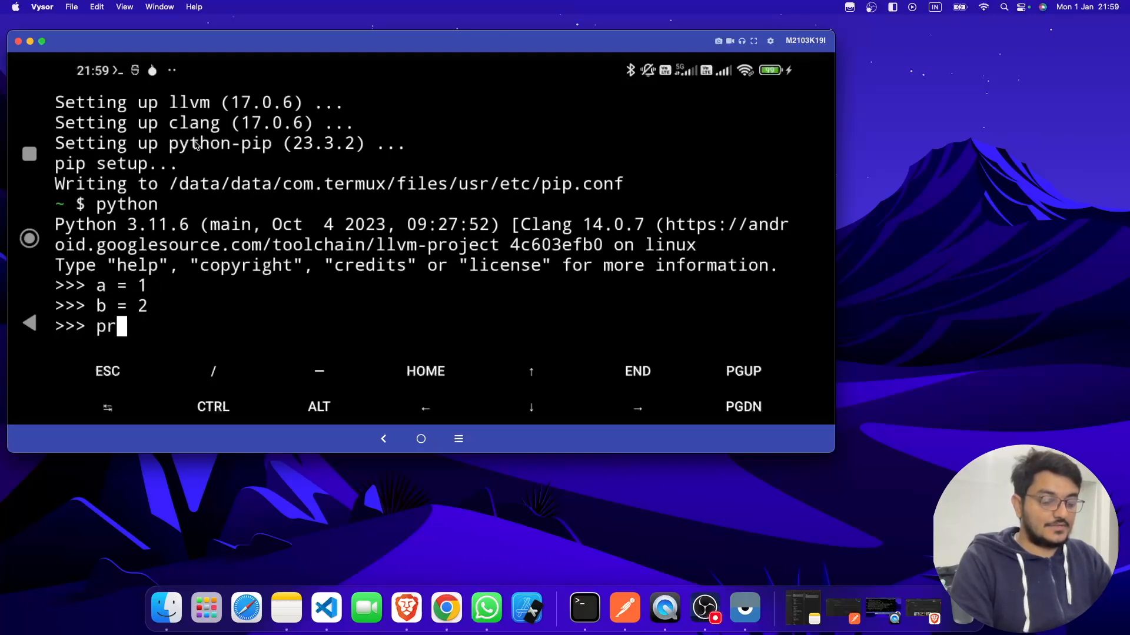
type("int(a")
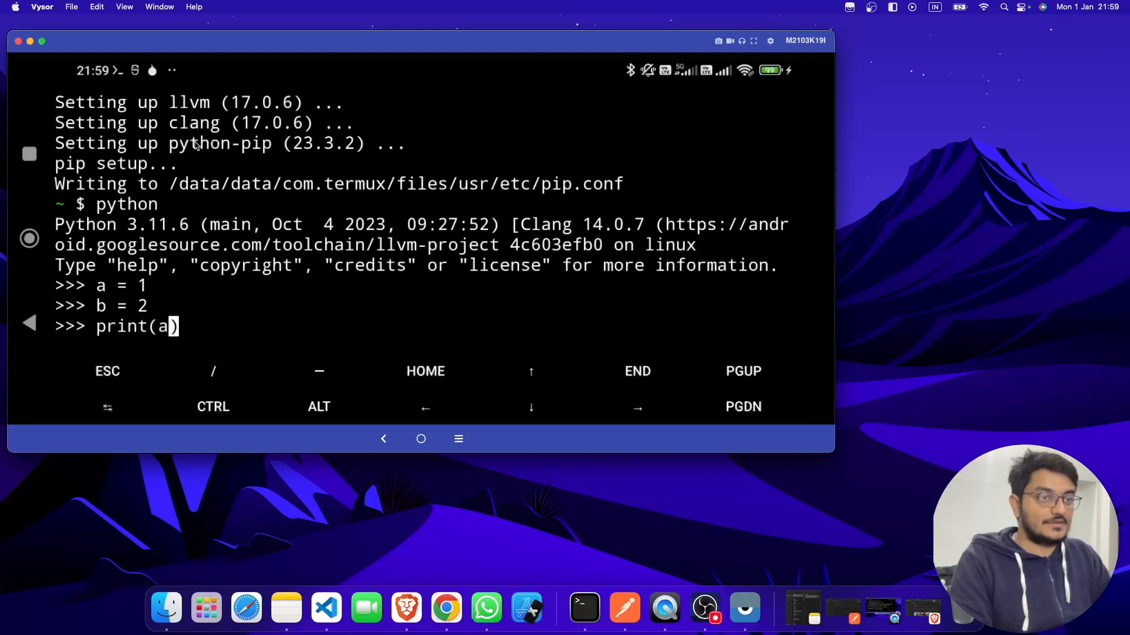